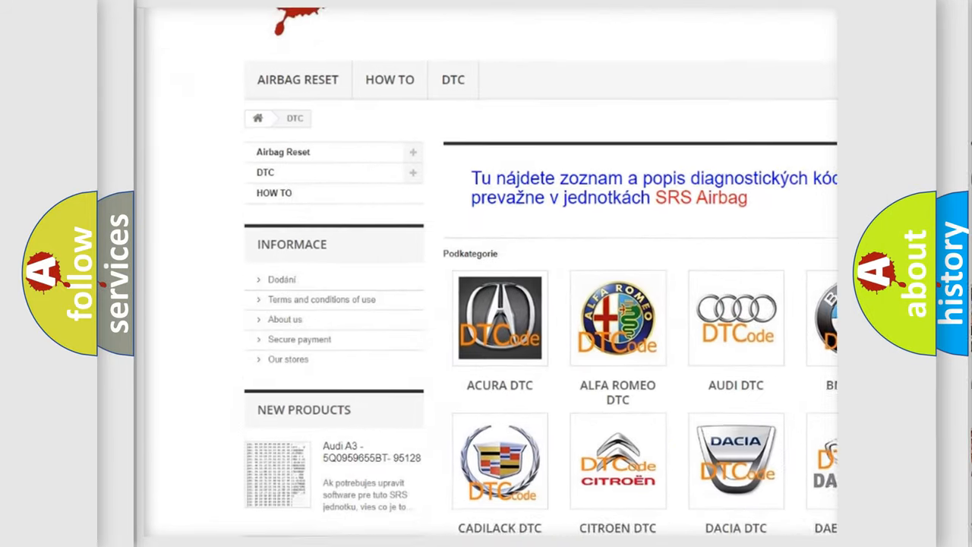
scroll(down, 3)
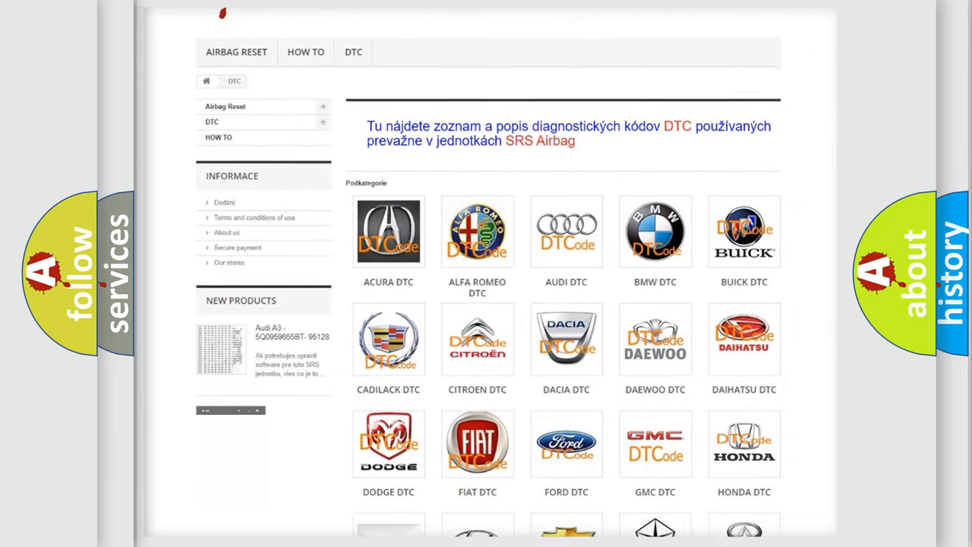
scroll(down, 3)
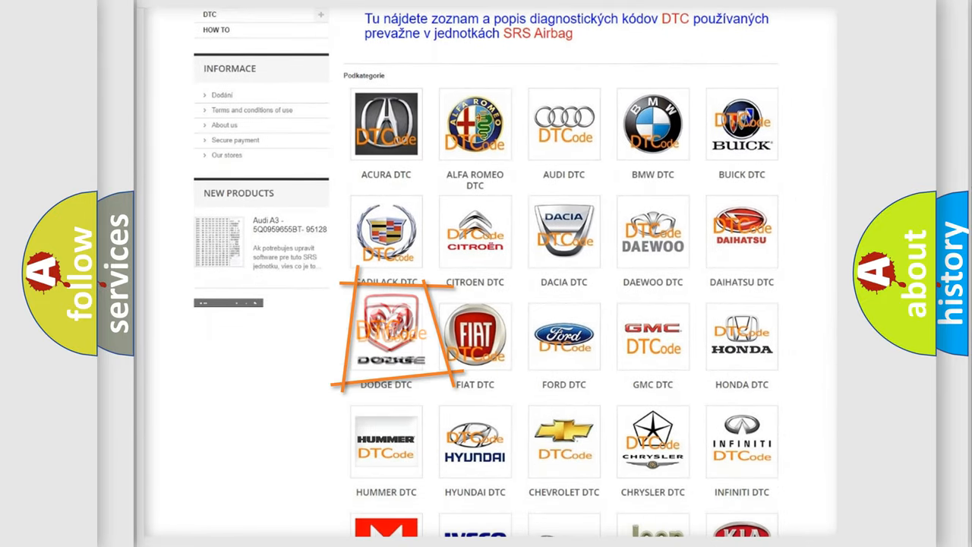